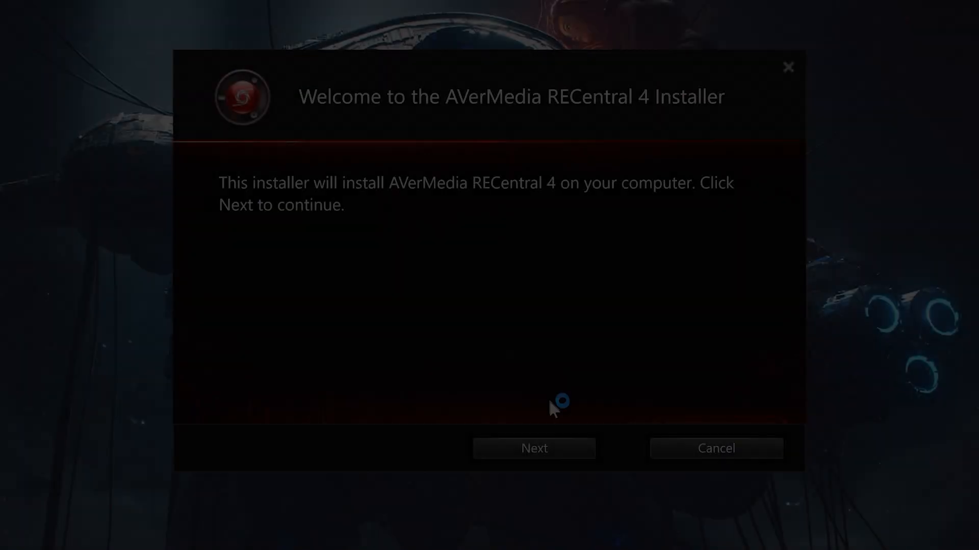
Proceed through the installer so RECentral 4 finishes installing and launches
click(534, 448)
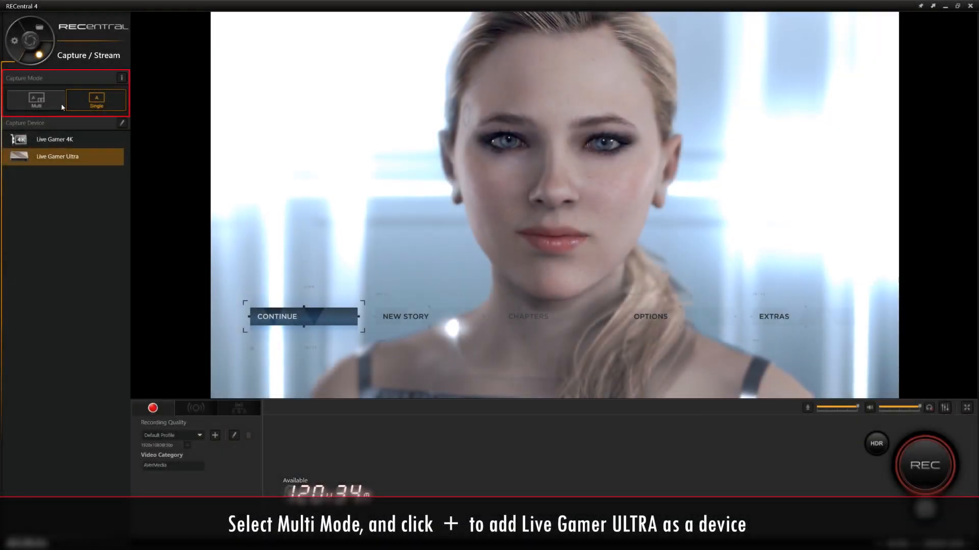
Switch capture to Multi Mode and add the Live Gamer Ultra-Video device as a source
click(36, 100)
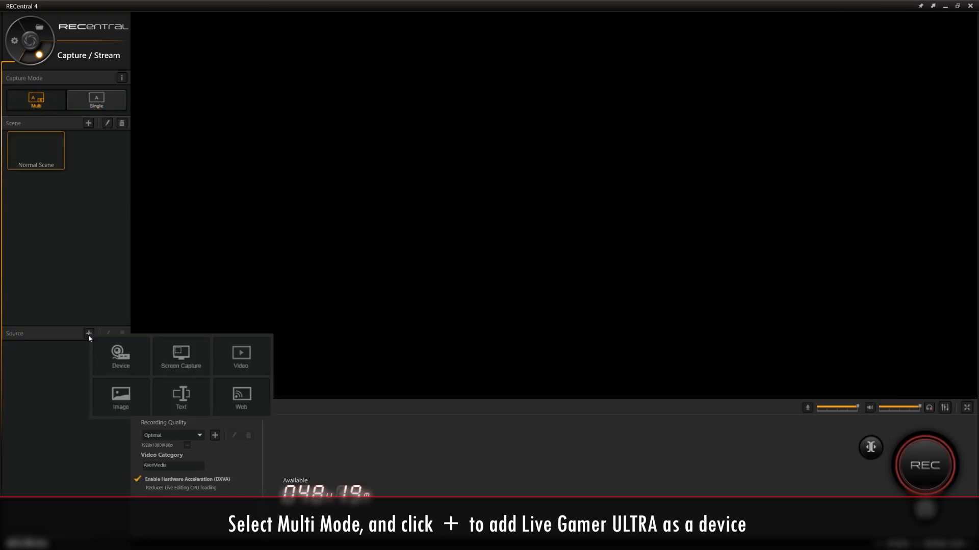
click(120, 355)
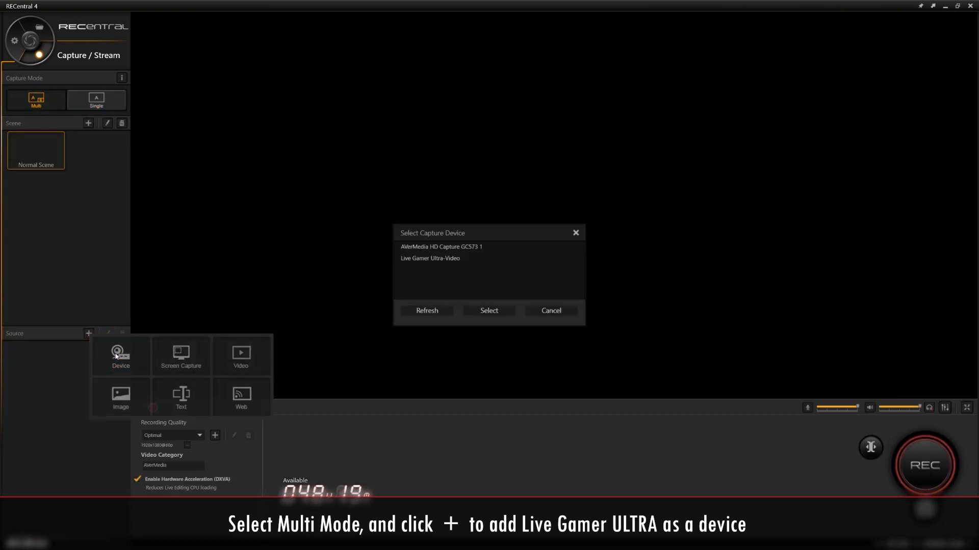
click(430, 259)
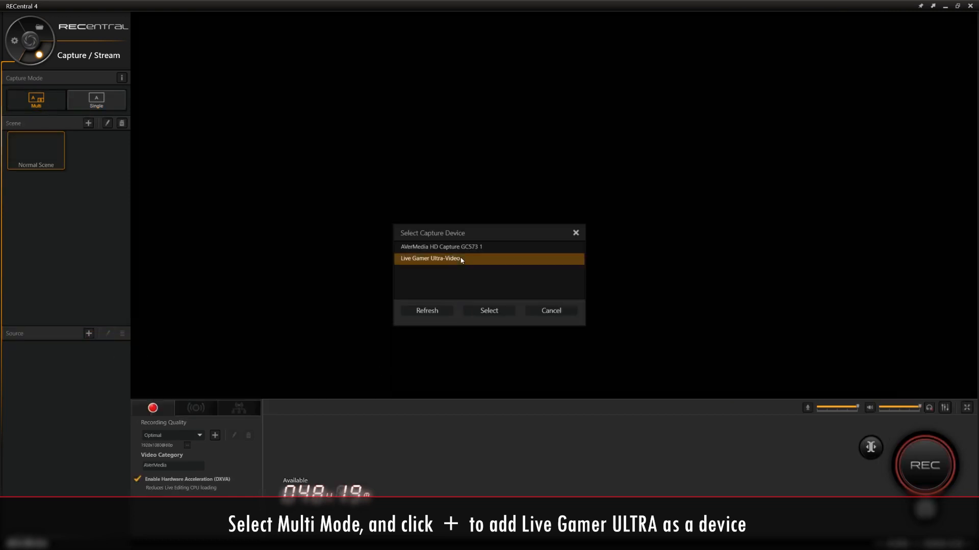
click(489, 310)
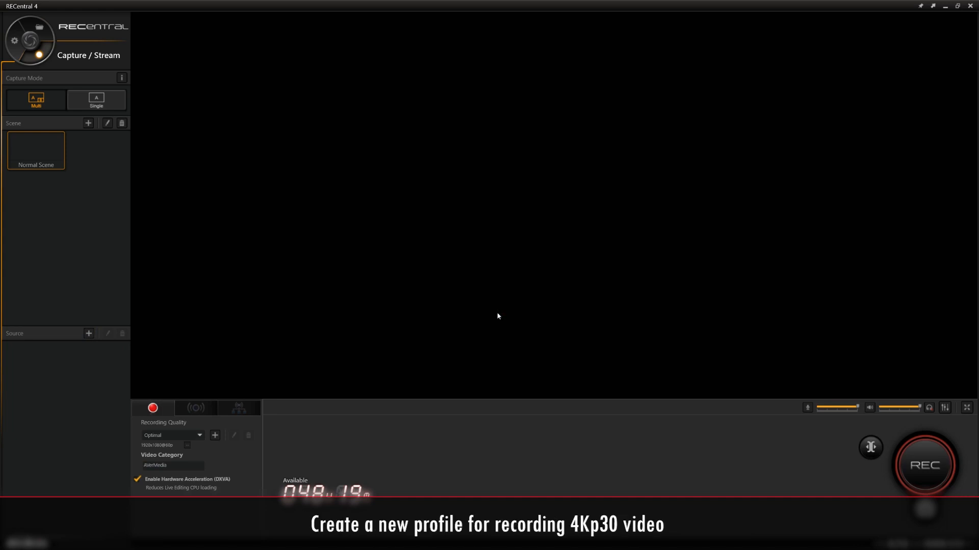
Create a Default (2) recording quality profile at 3840x2160, 30 fps and save it
click(89, 333)
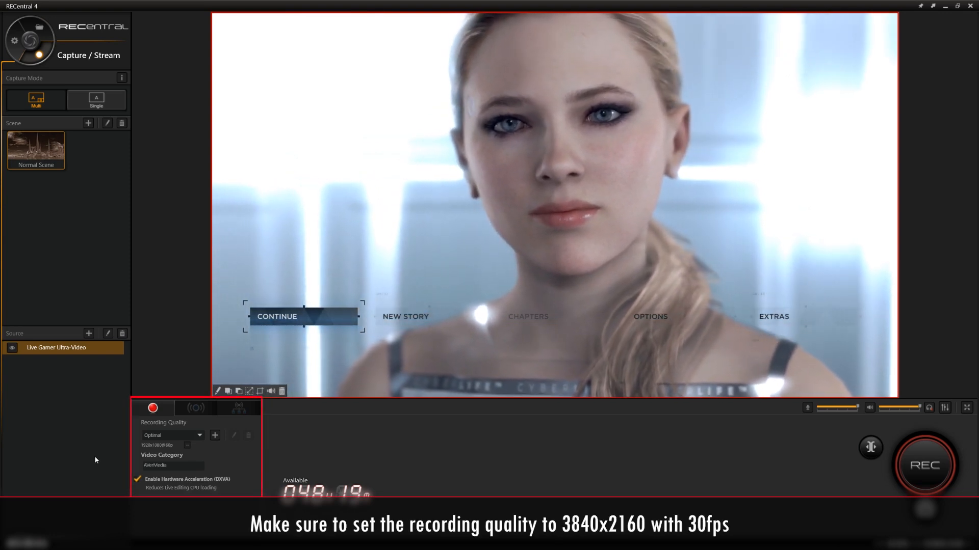
mouse_move(215, 435)
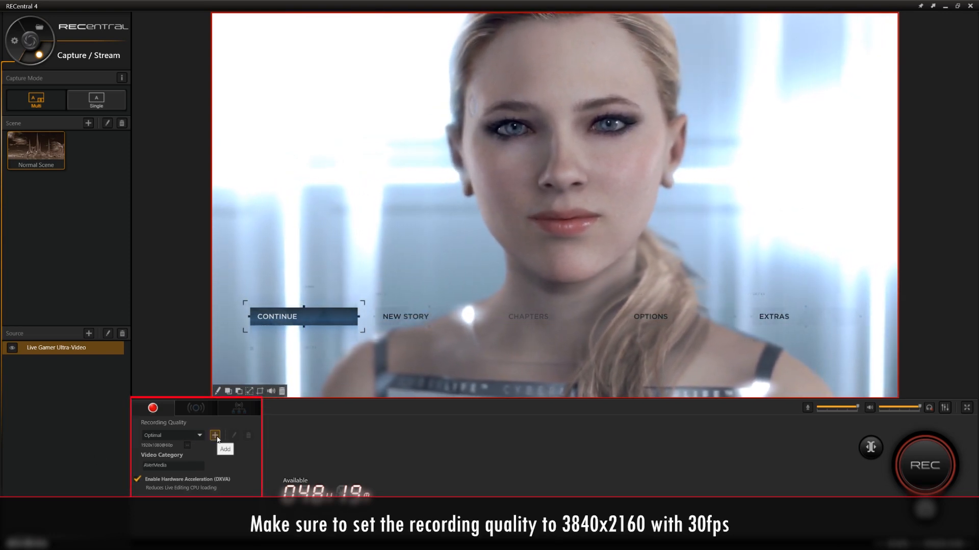
click(214, 435)
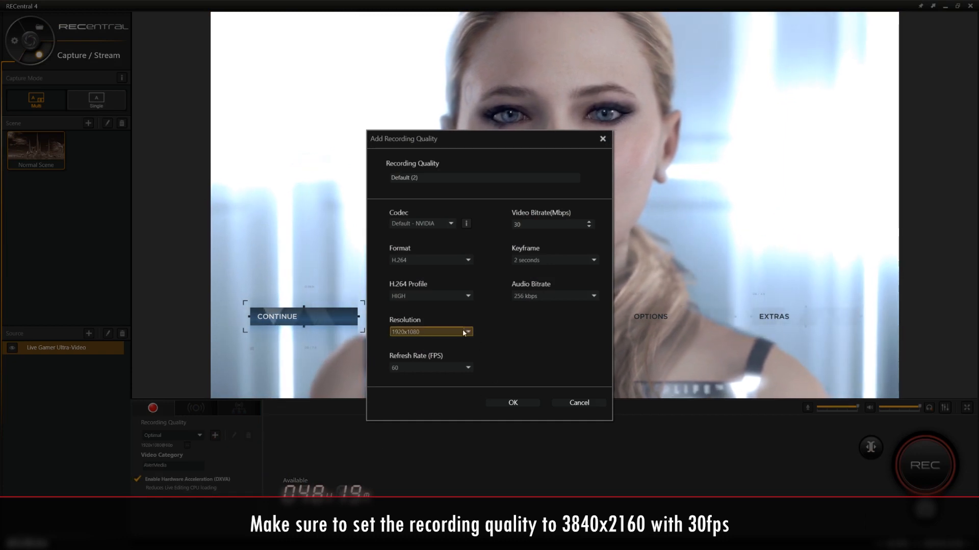
click(467, 332)
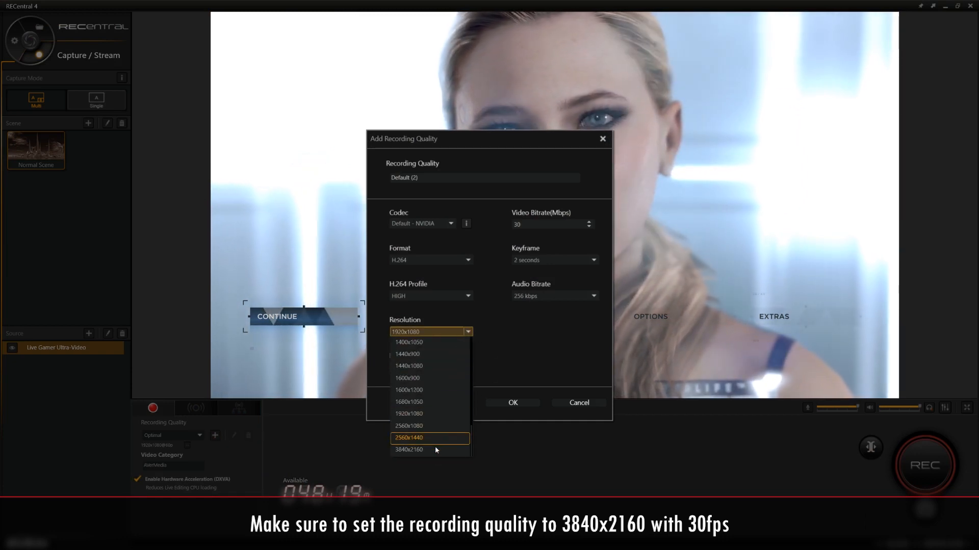
click(409, 449)
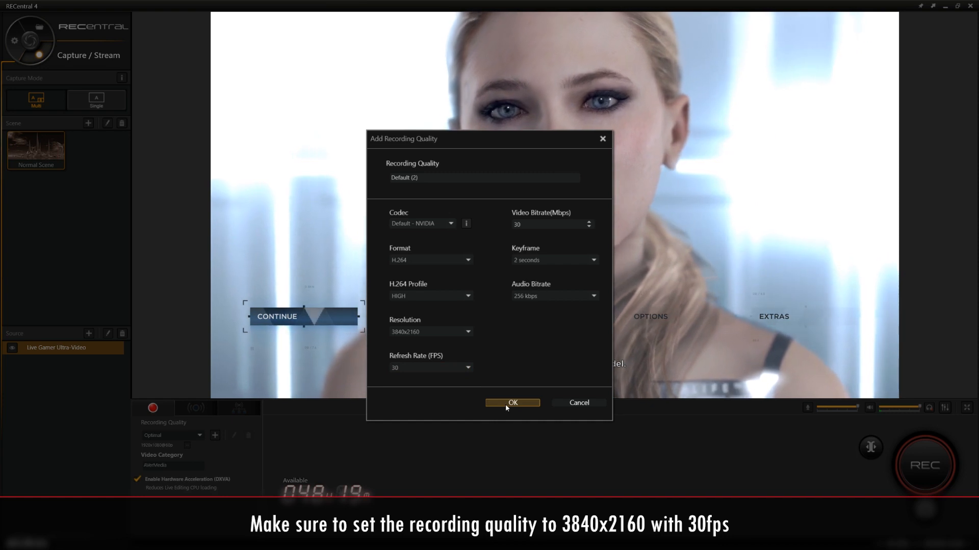
click(511, 402)
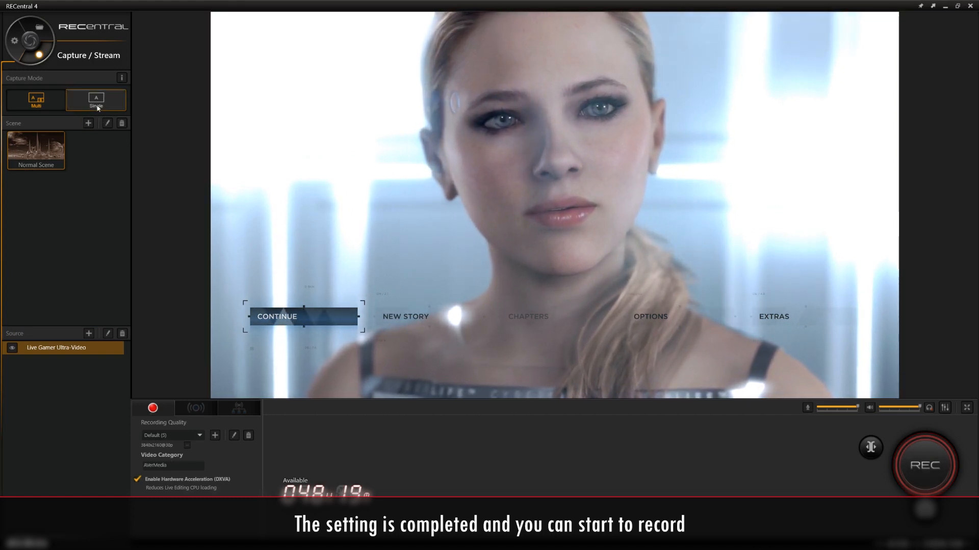
click(215, 435)
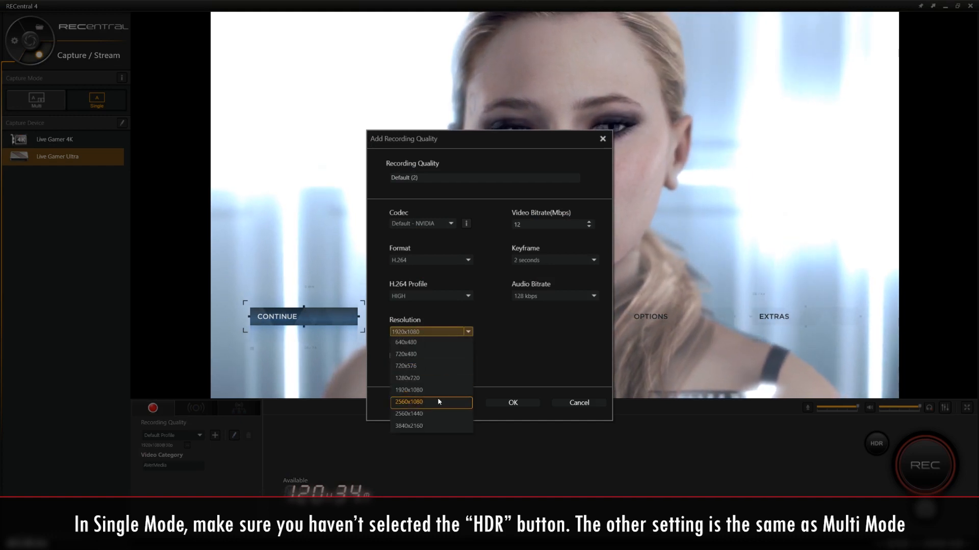
click(409, 426)
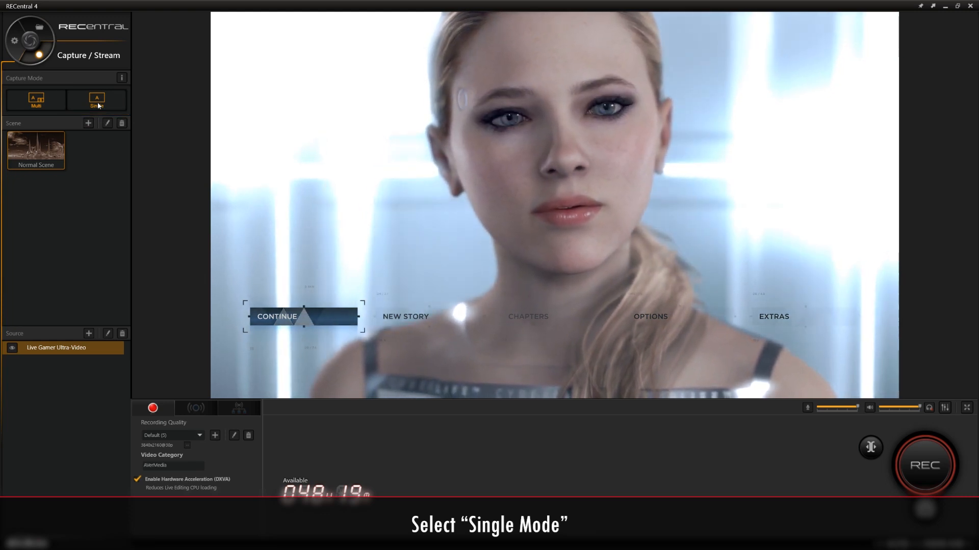
Switch capture to Single Mode and choose the Optimal recording quality
click(97, 100)
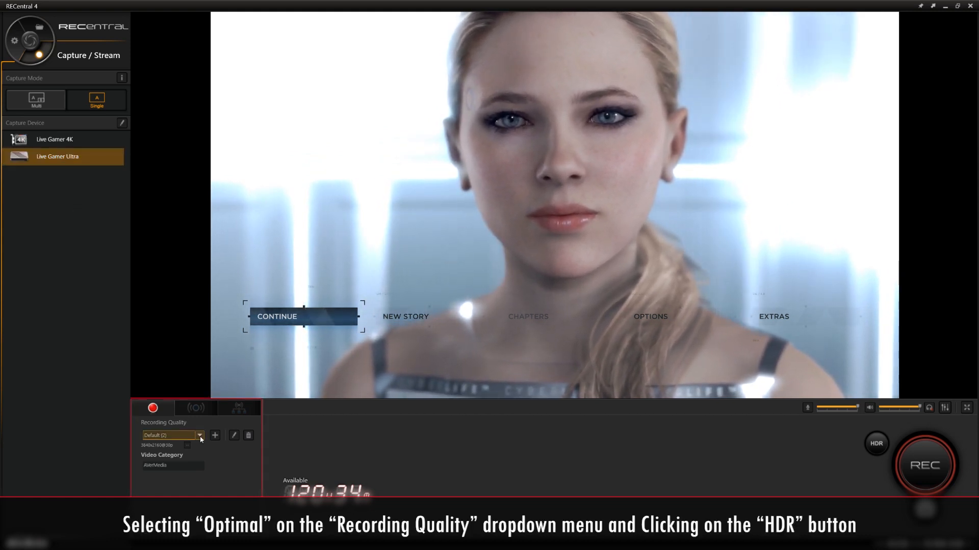
click(199, 434)
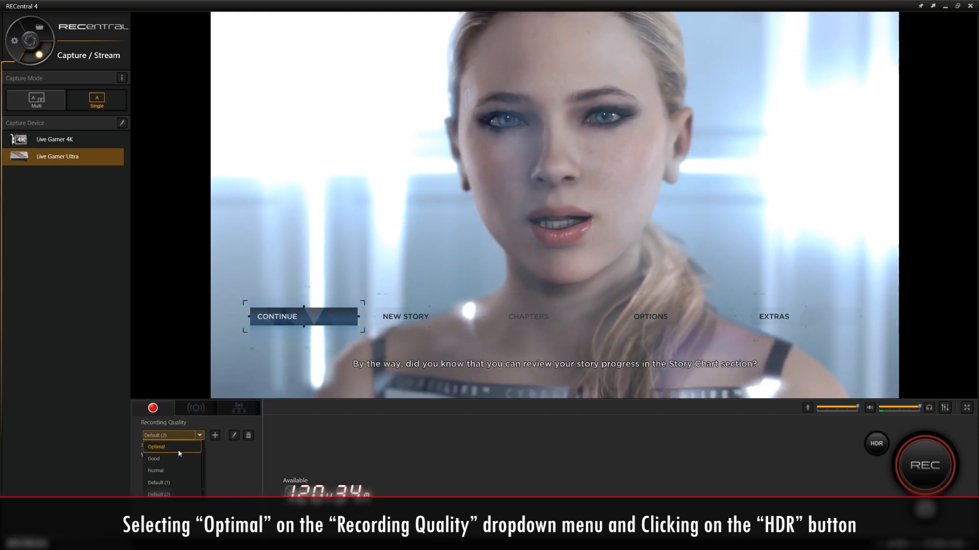
click(155, 447)
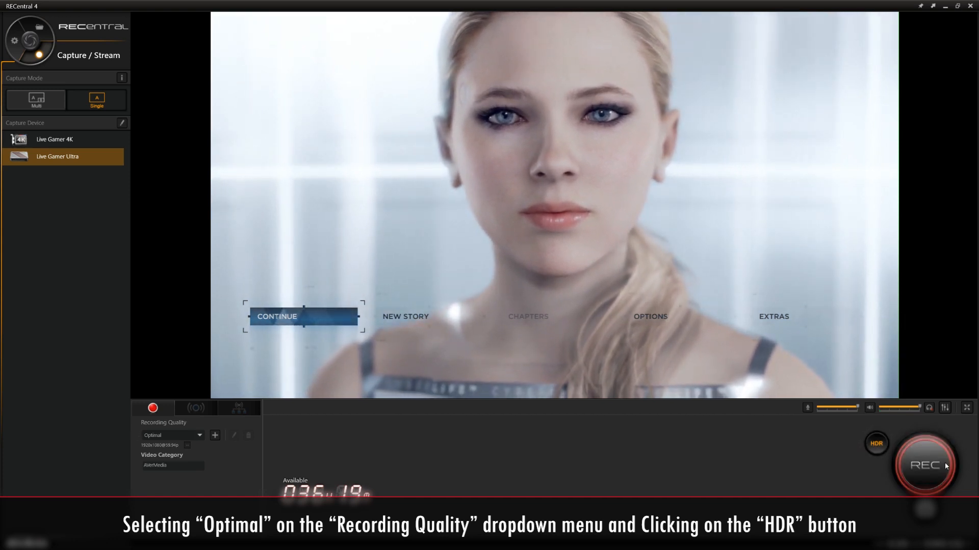
mouse_move(926, 465)
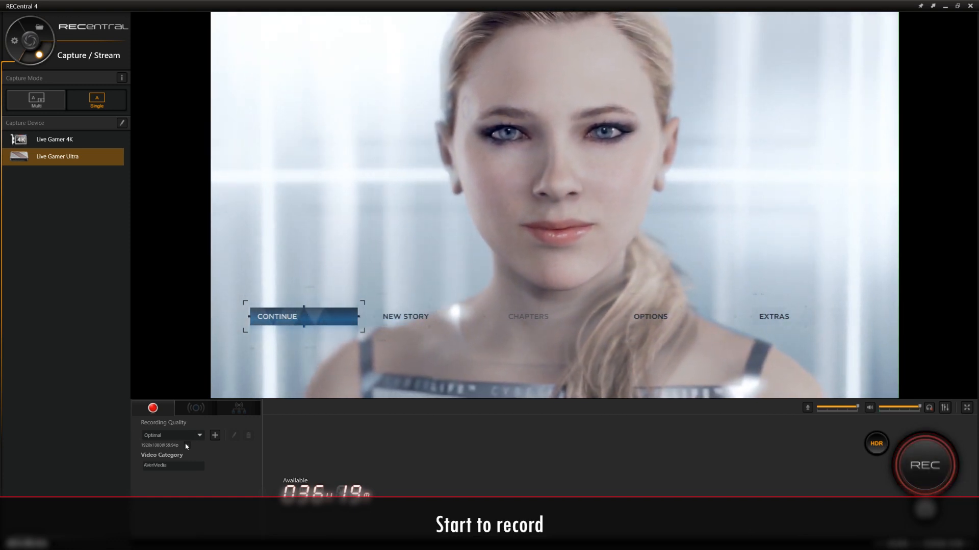
Start a new recording quality profile to review its HEVC MAIN10 3840x2160, 30 fps settings
click(214, 435)
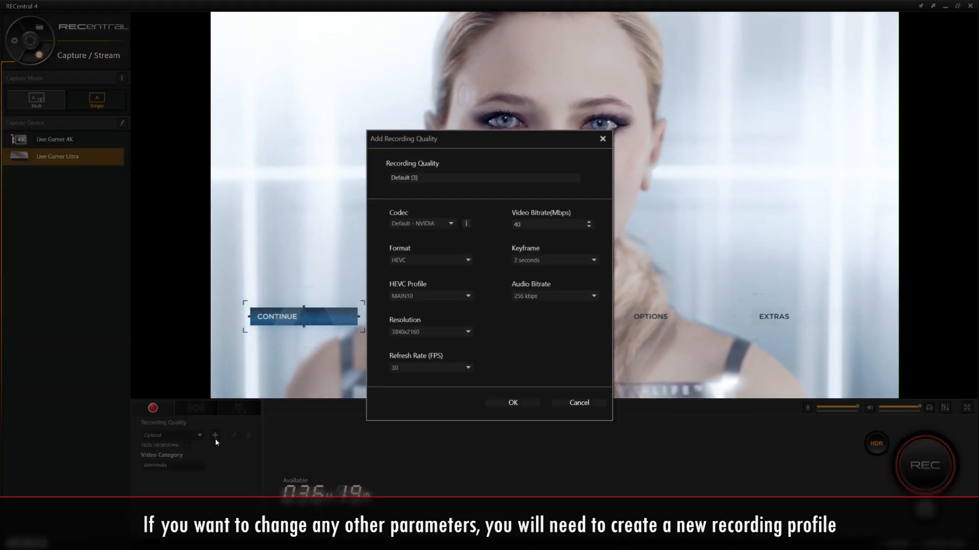
mouse_move(413, 383)
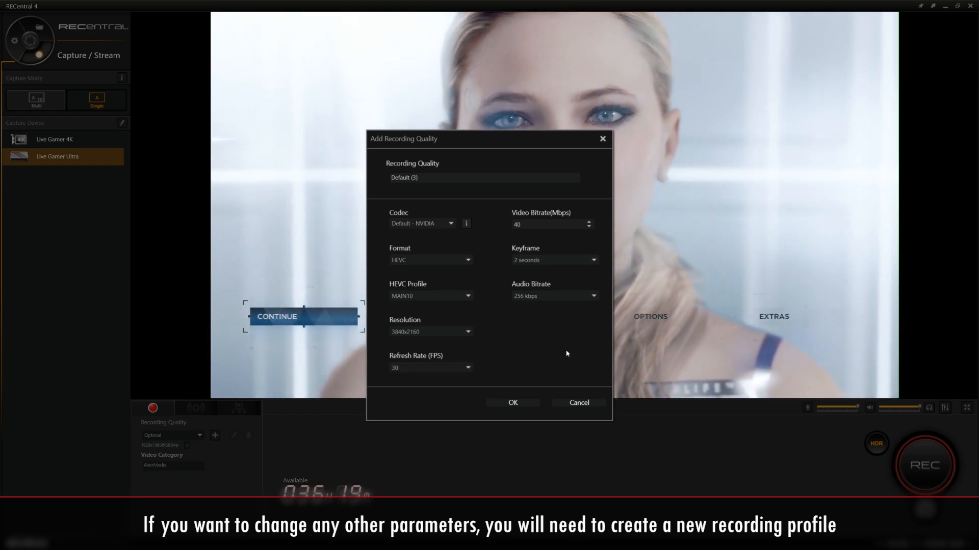
click(483, 177)
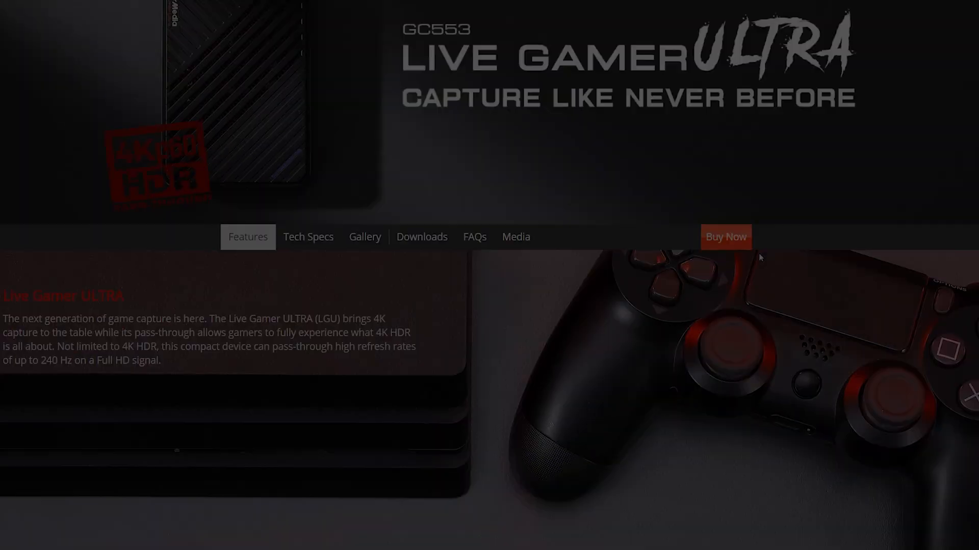
Scroll down the Live Gamer ULTRA features page to the device photo
scroll(down, 3)
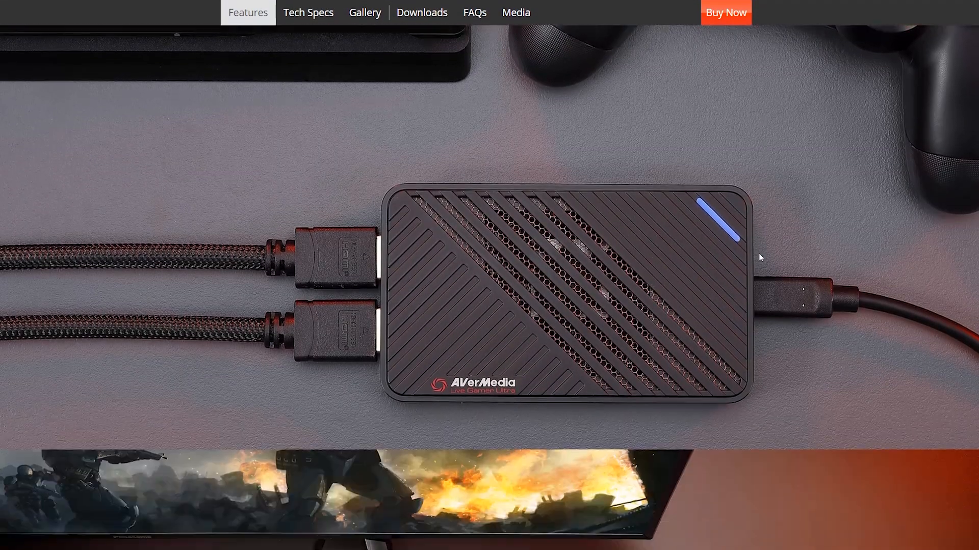